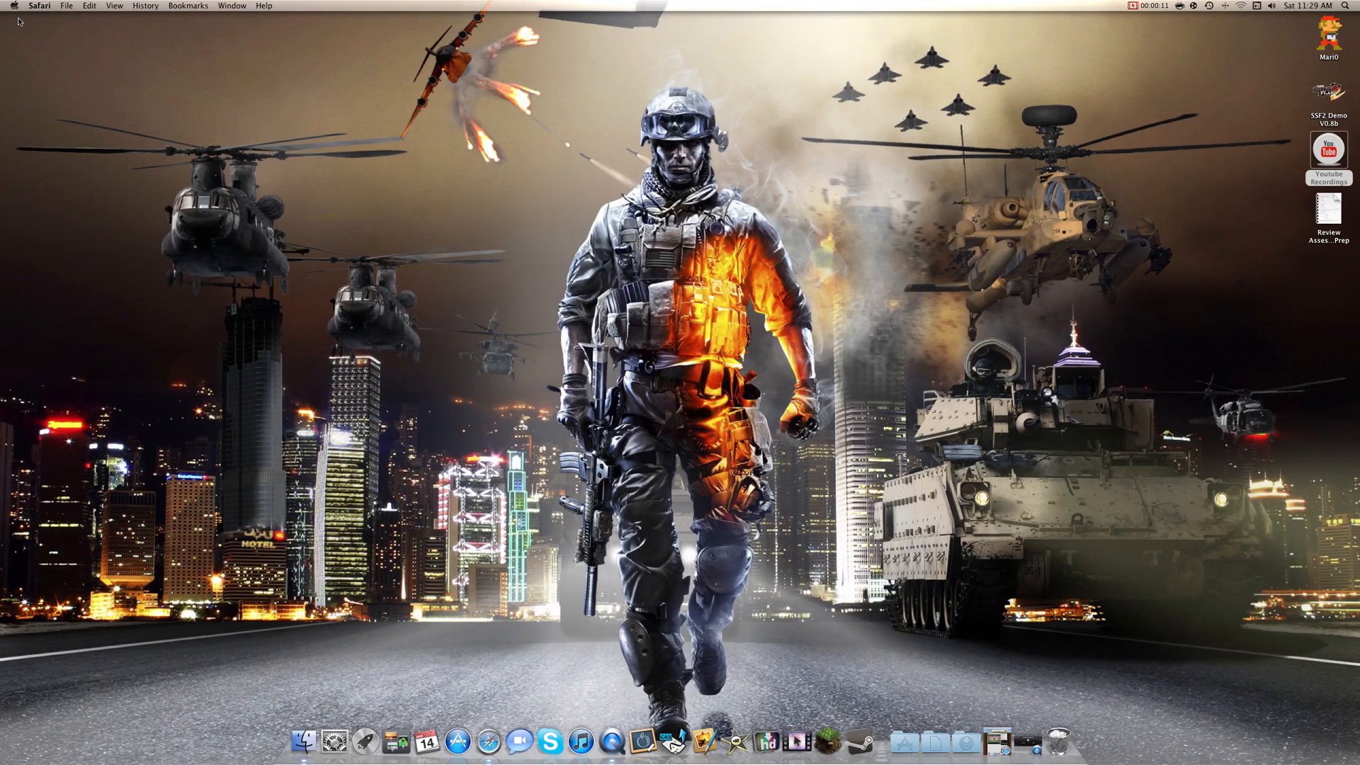
mouse_move(1051, 706)
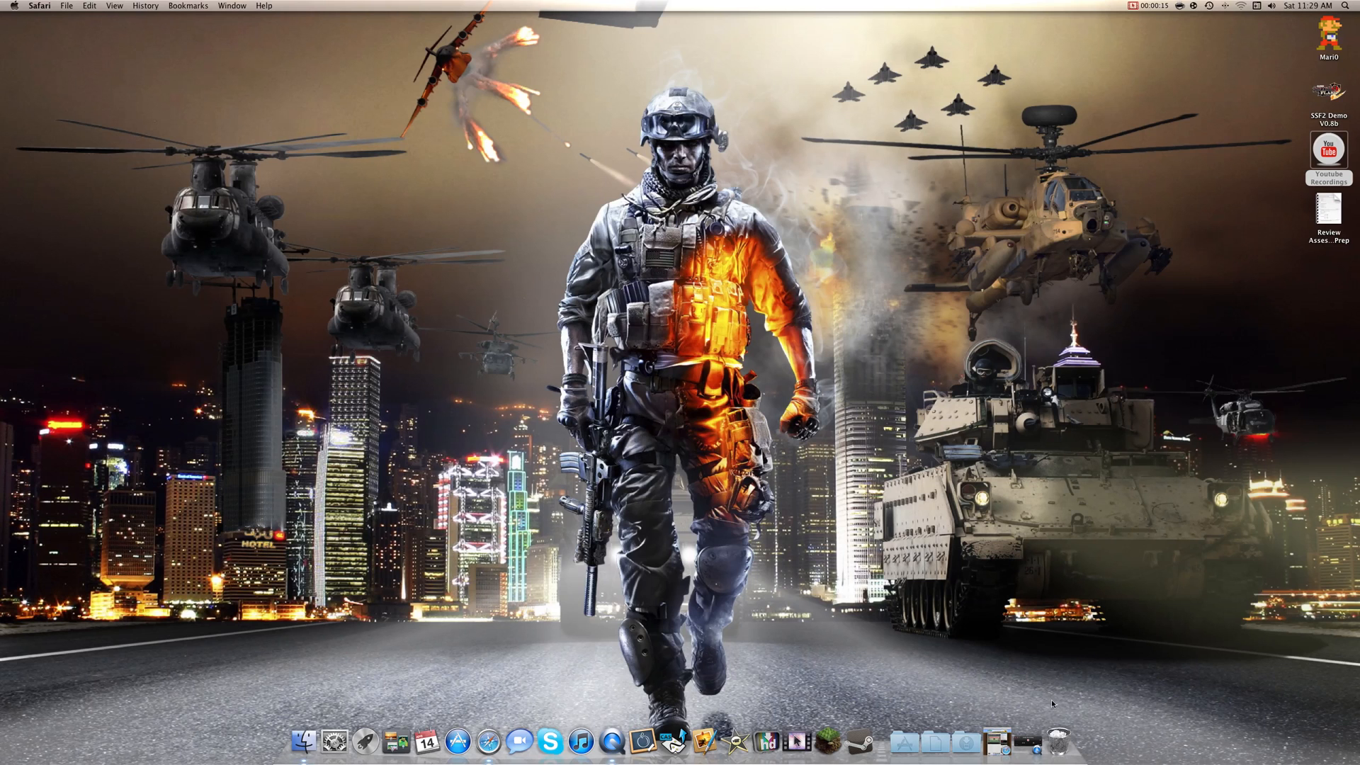
Bring the Safari window with MightyPork's Power Craft 2.5 mod page to the front
click(618, 741)
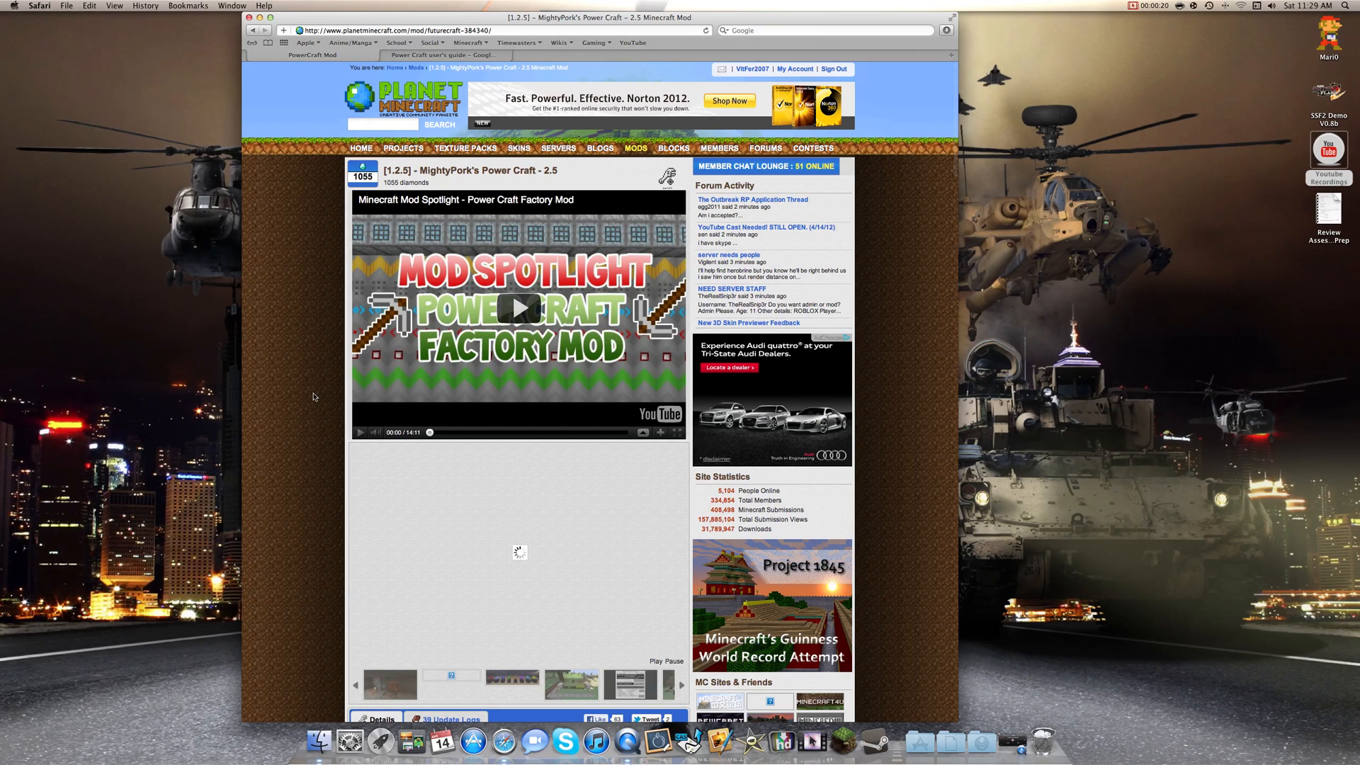
Scroll down to Power Craft's description, Guide link and feature list
scroll(down, 3)
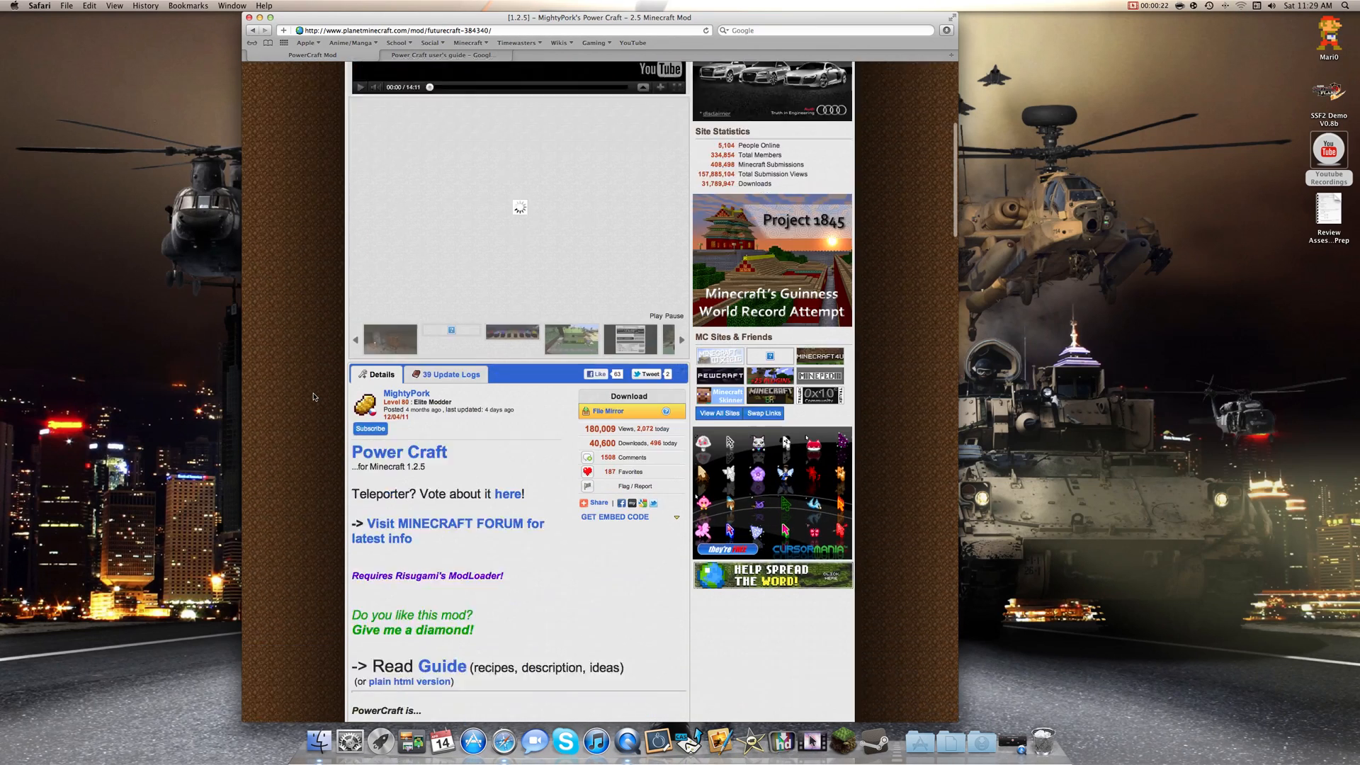
scroll(down, 3)
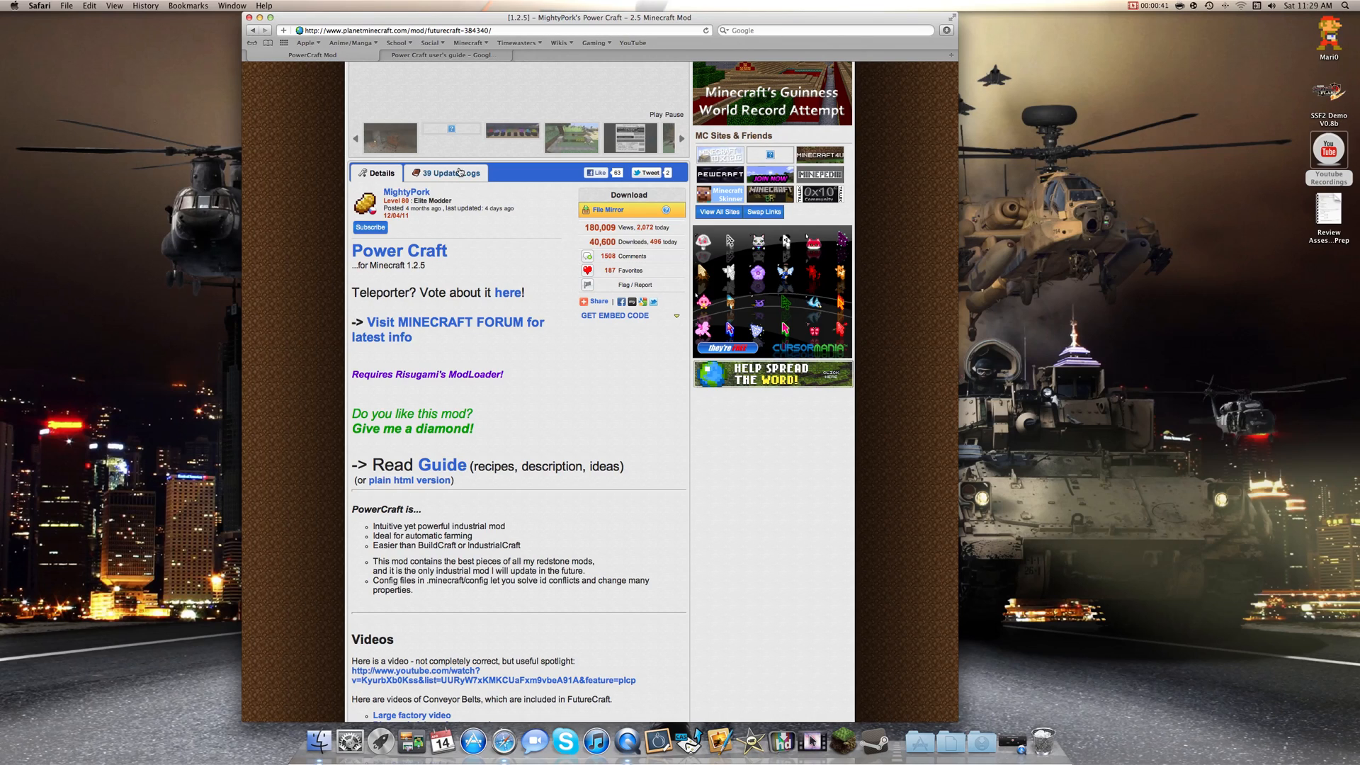
Open the '39 Update Logs' tab and scroll through the entries to Update #32
click(450, 173)
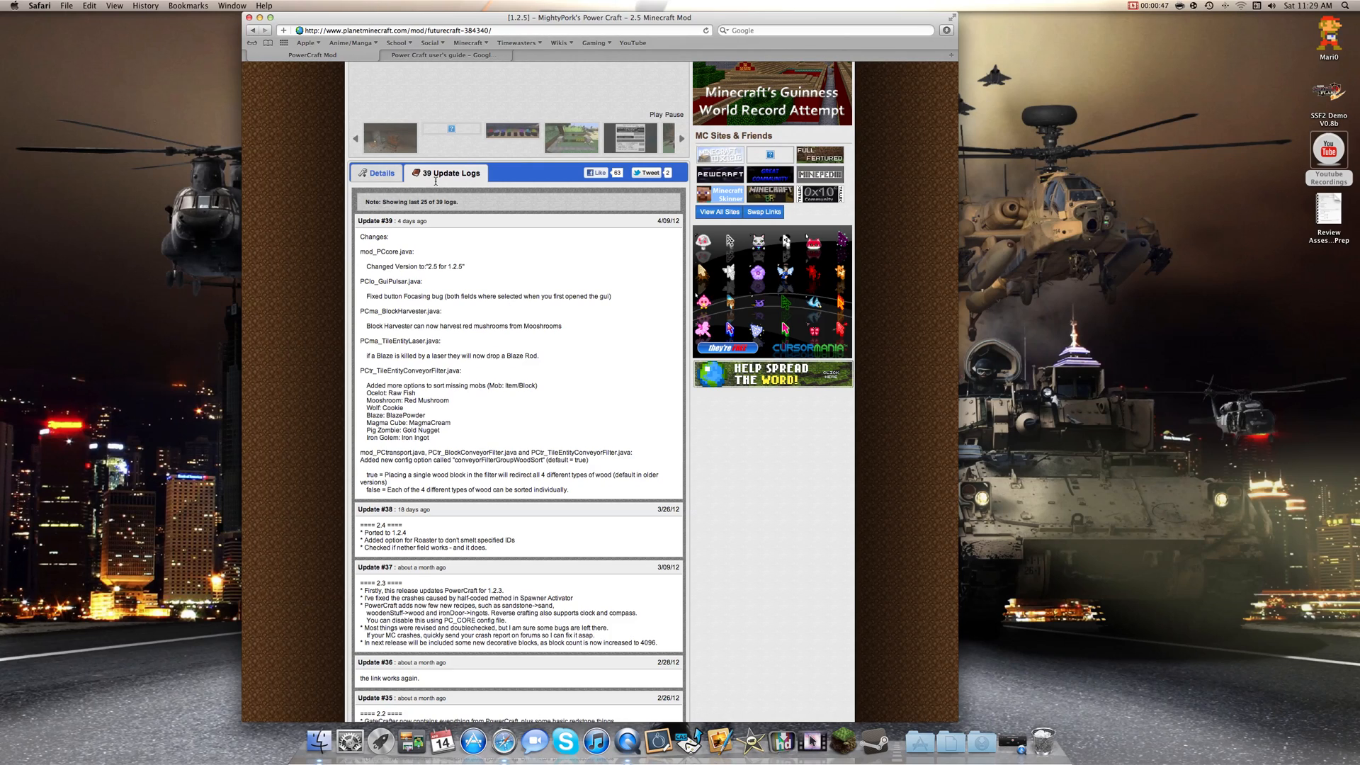
mouse_move(522, 309)
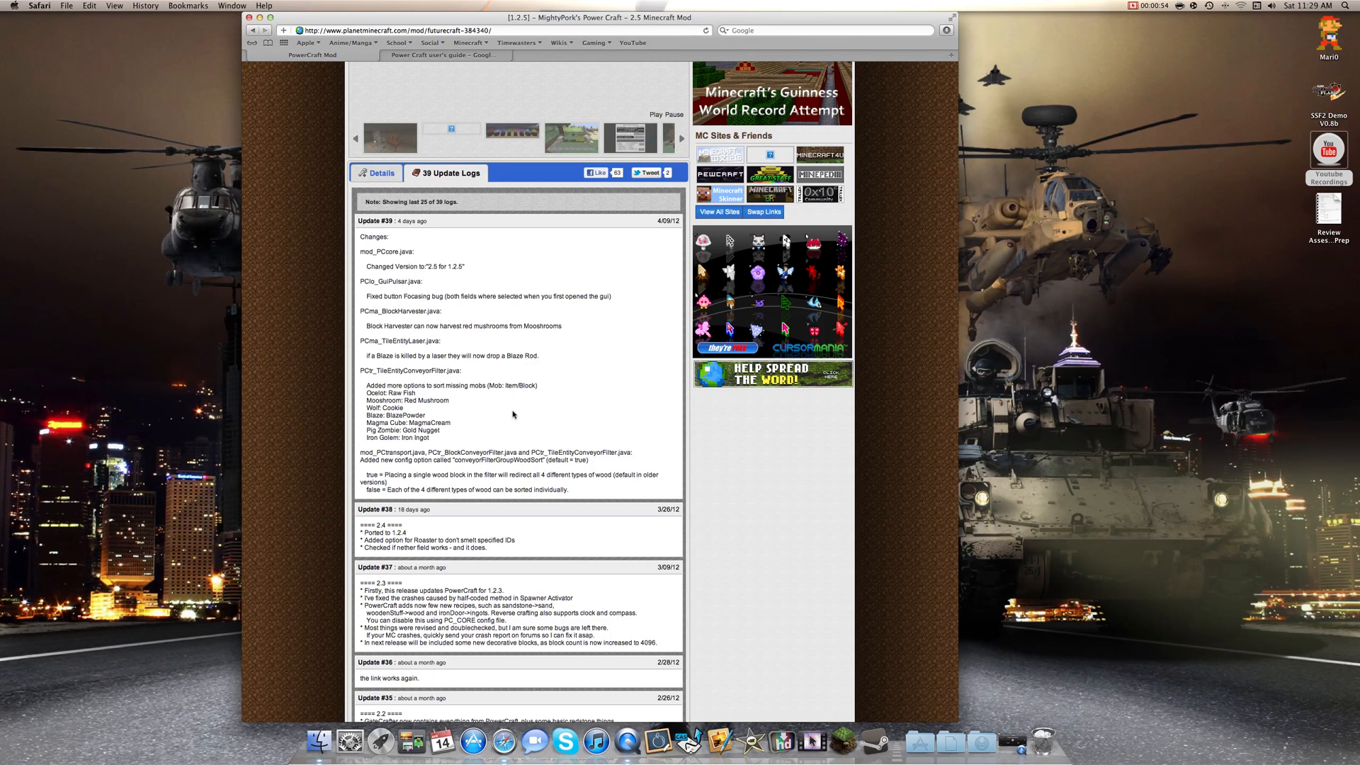
scroll(down, 3)
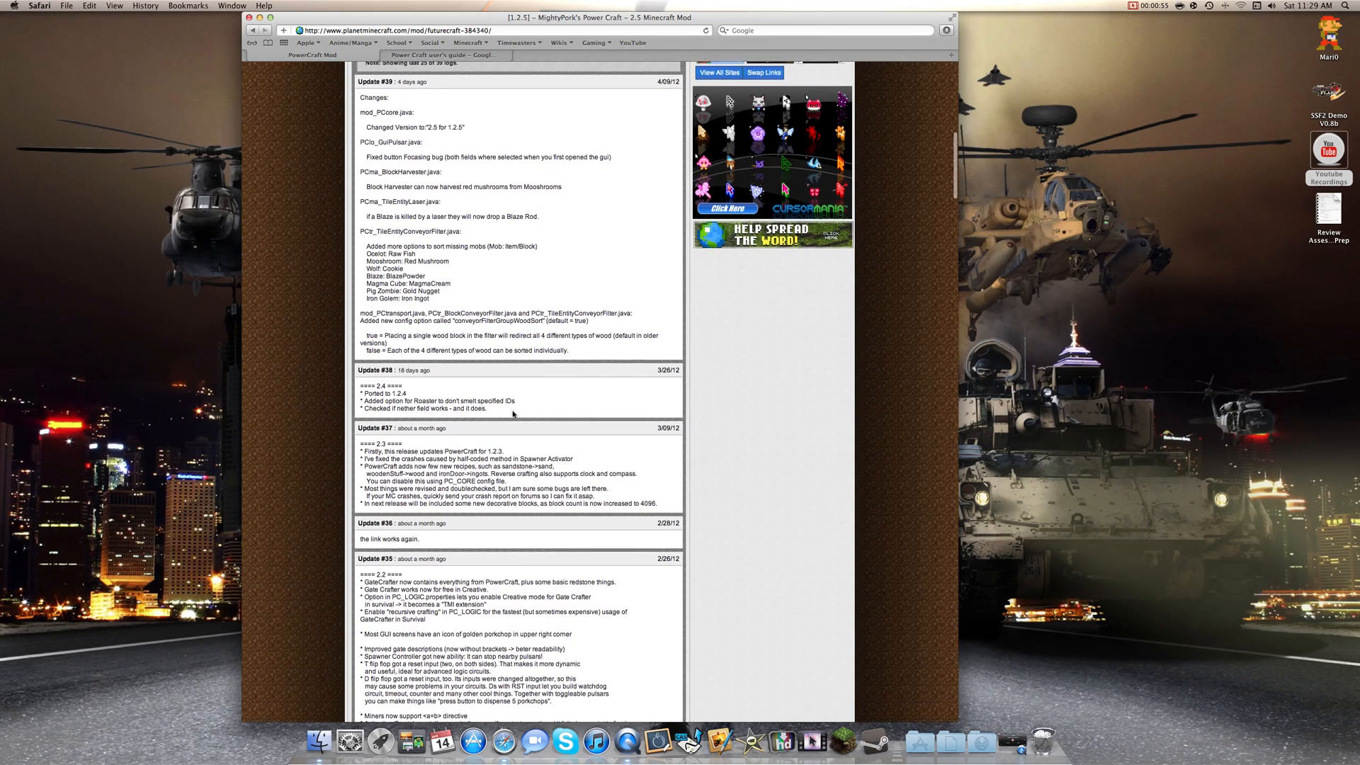
scroll(down, 3)
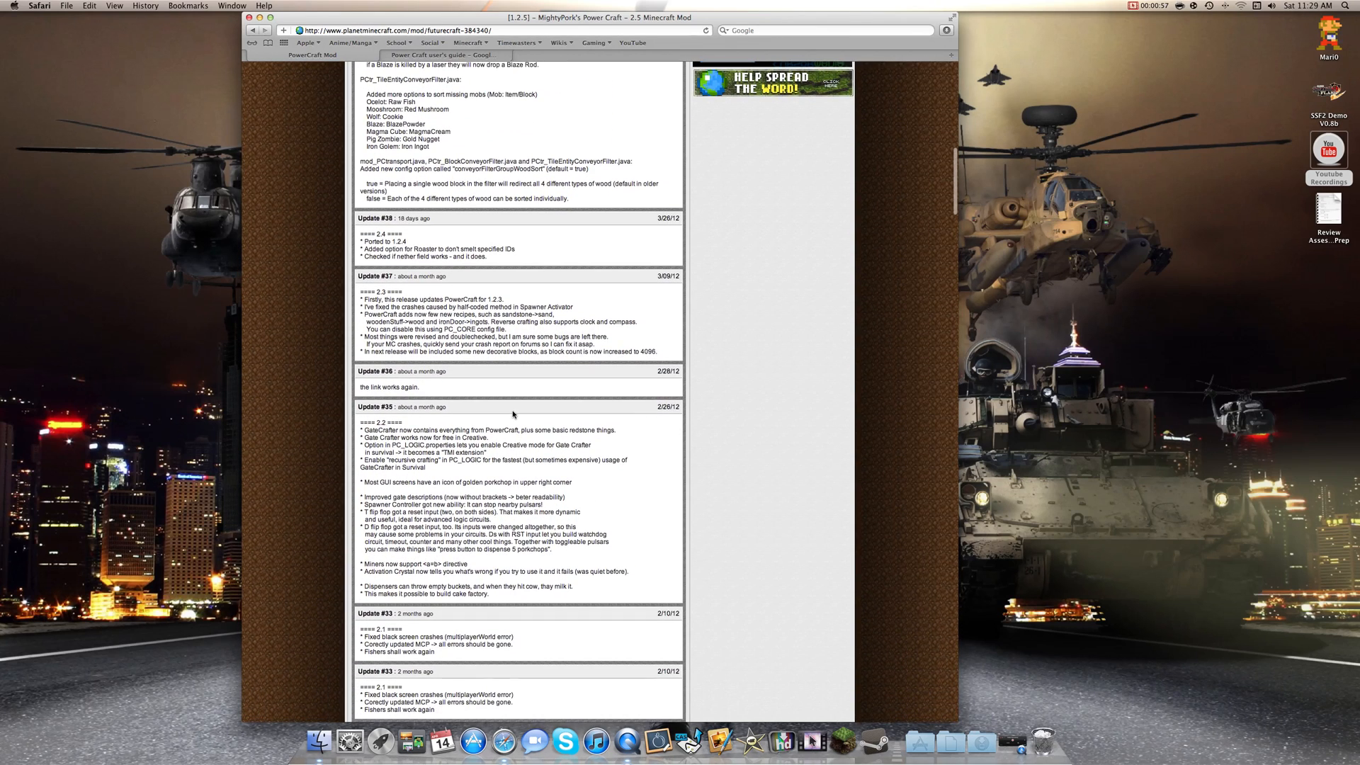
scroll(down, 3)
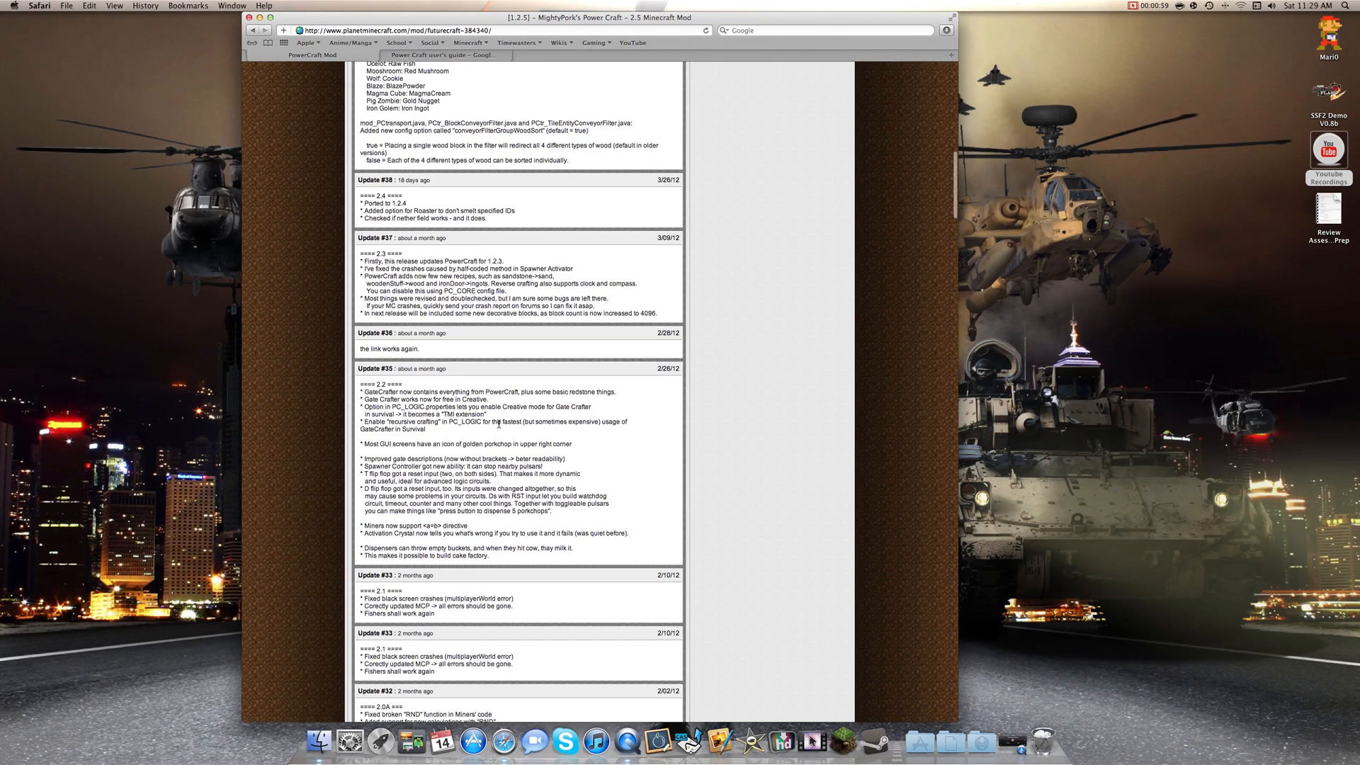
scroll(down, 3)
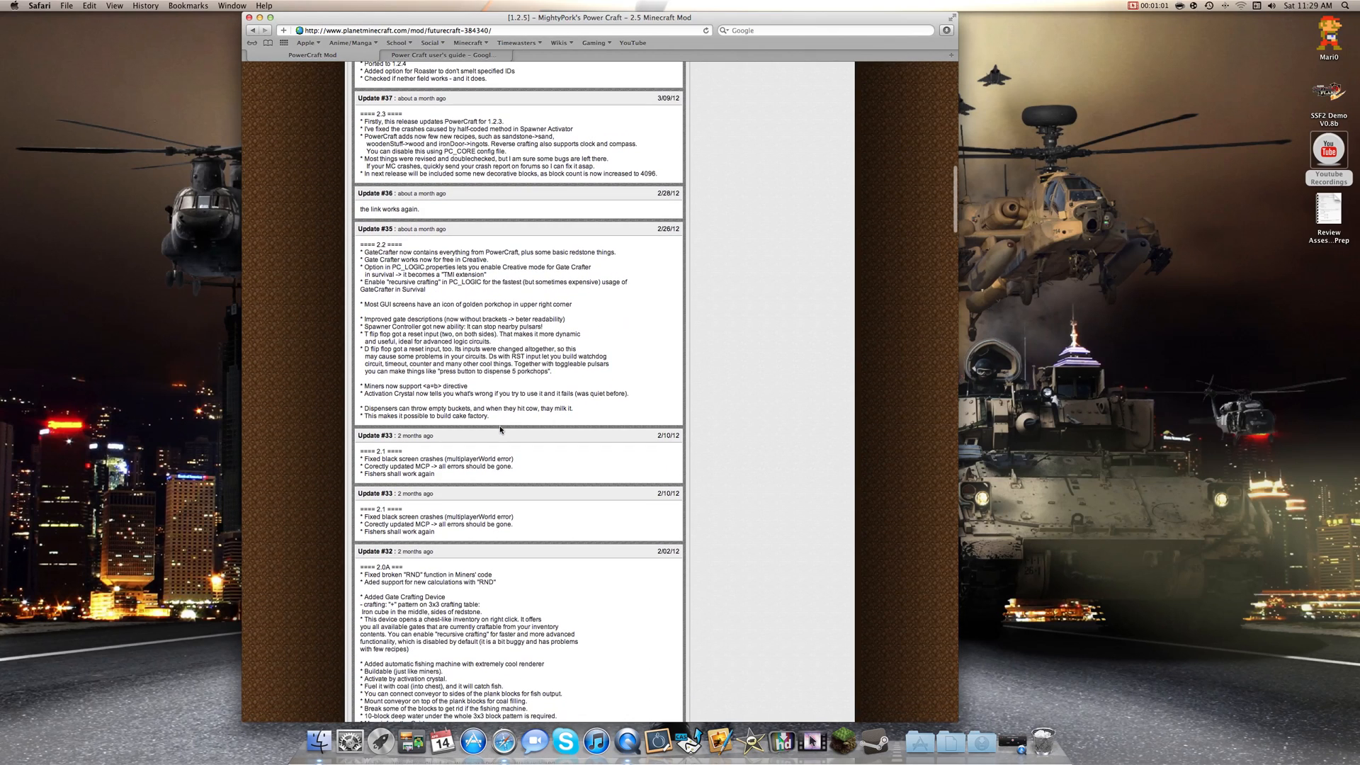
scroll(down, 3)
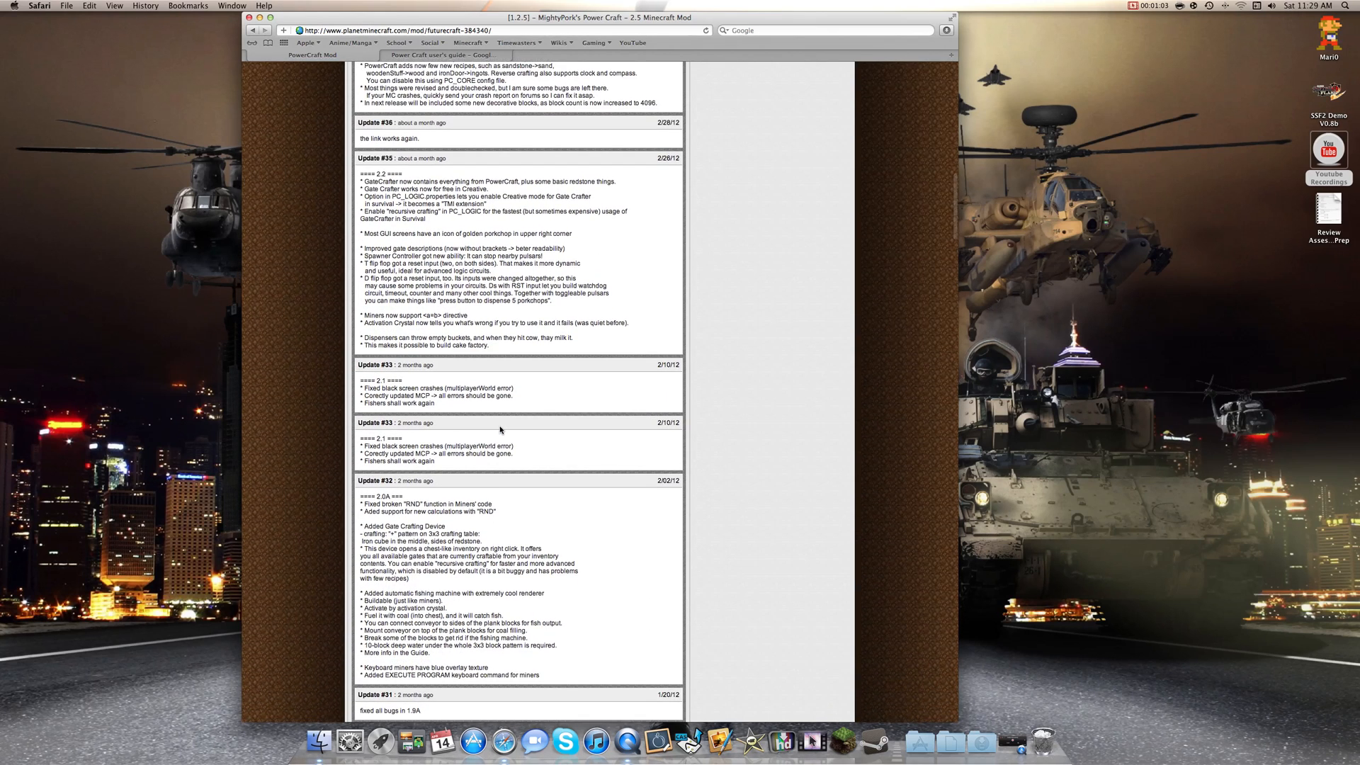
scroll(down, 3)
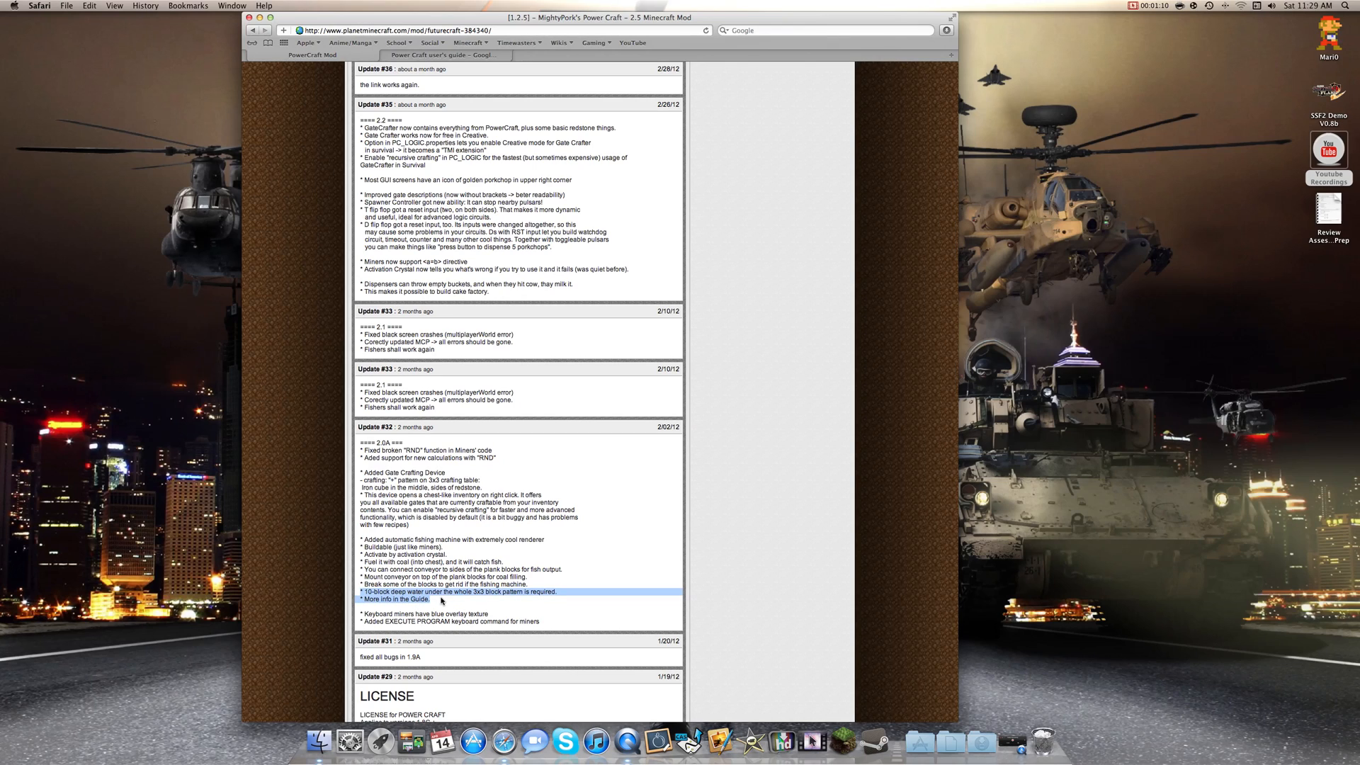
scroll(up, 3)
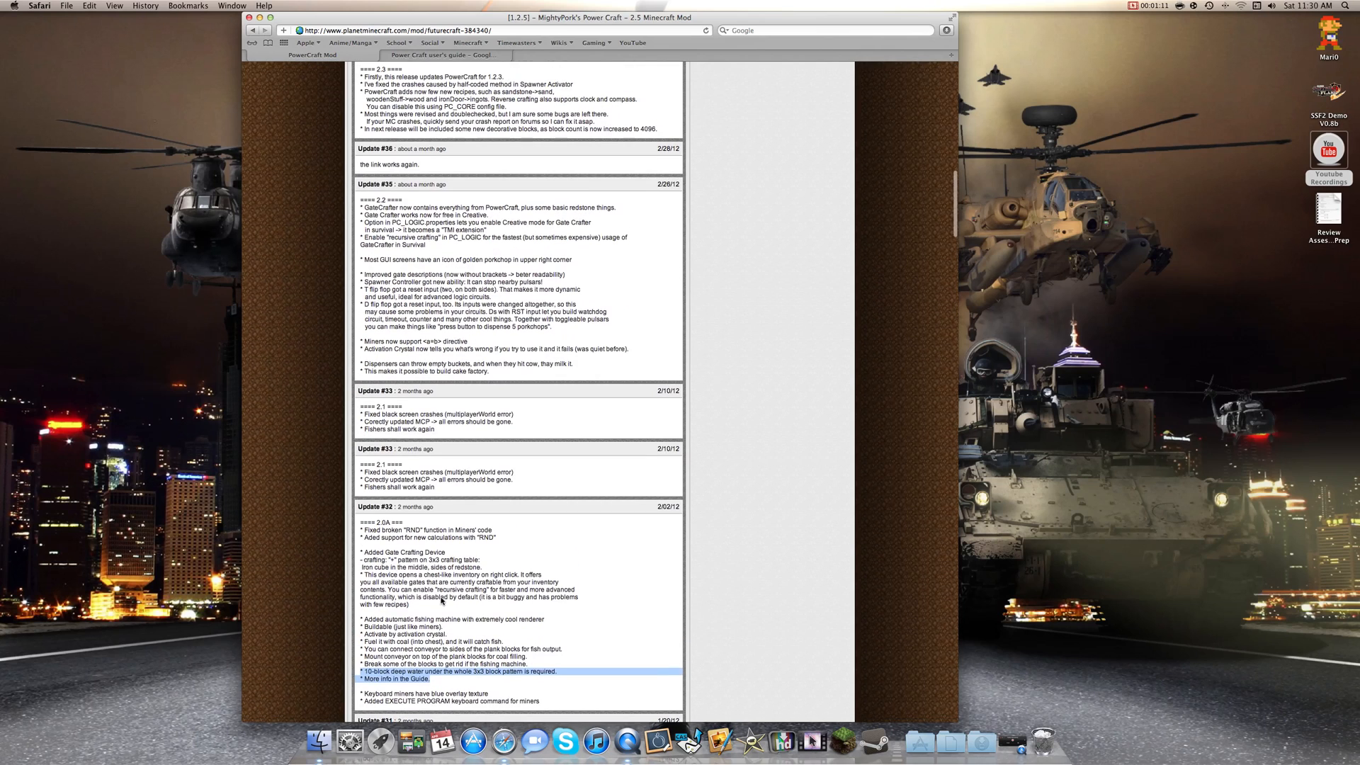
scroll(up, 3)
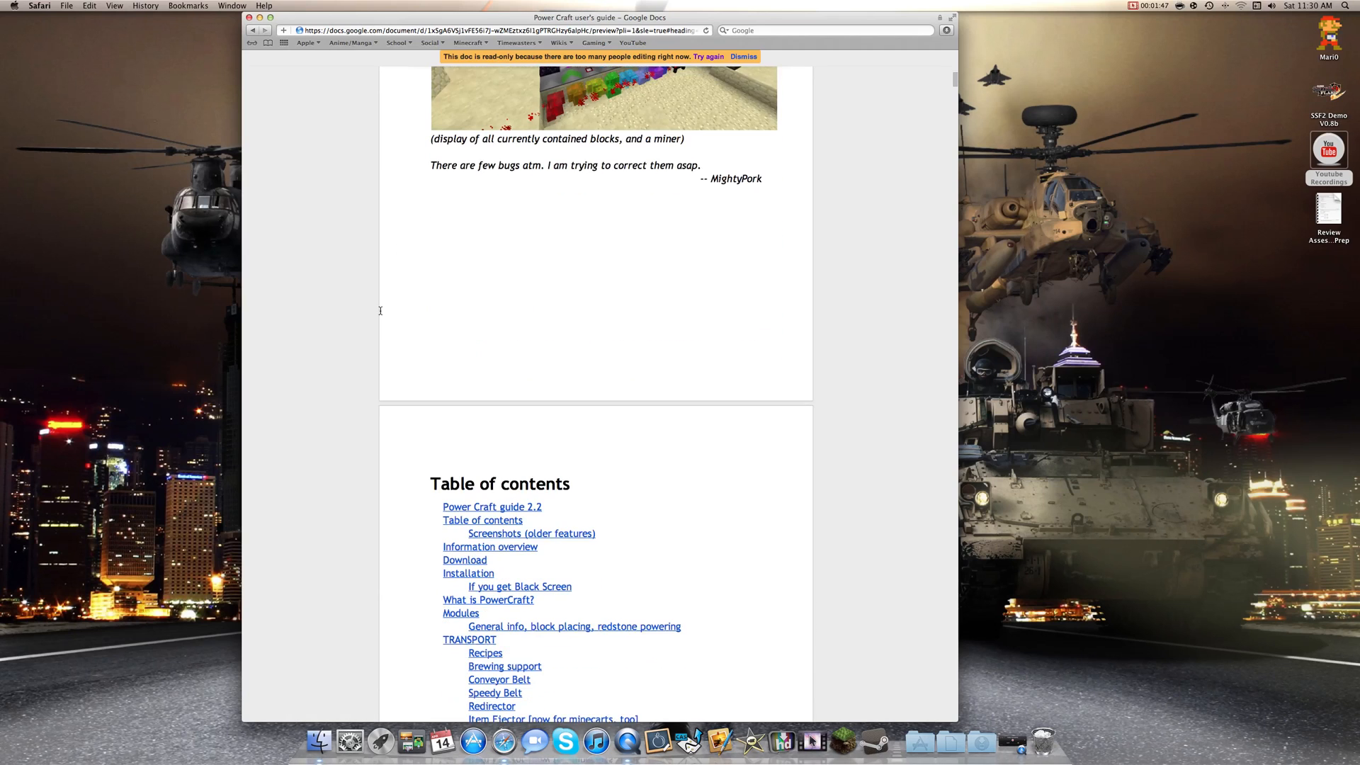
Scroll the guide's table of contents to reach Miners' Keyboard Control and its numpad table
scroll(down, 3)
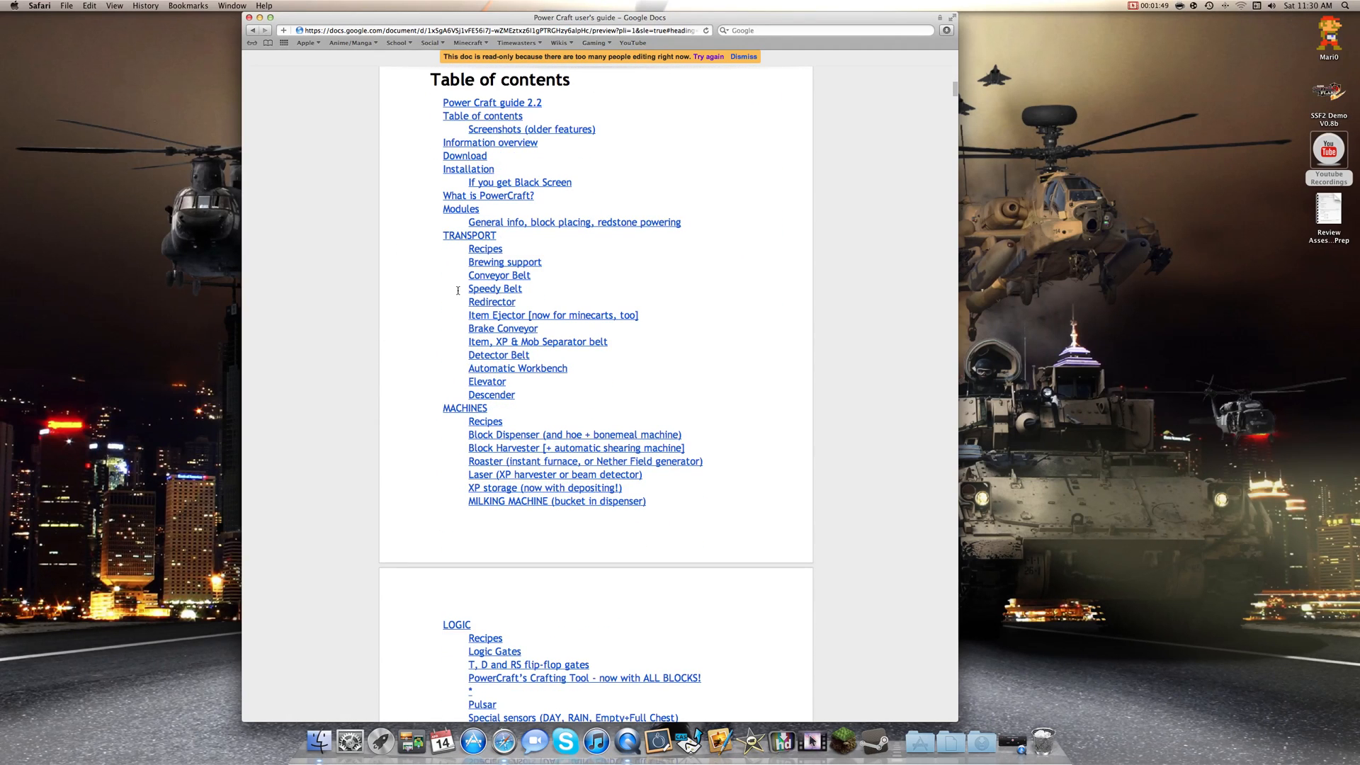
scroll(down, 3)
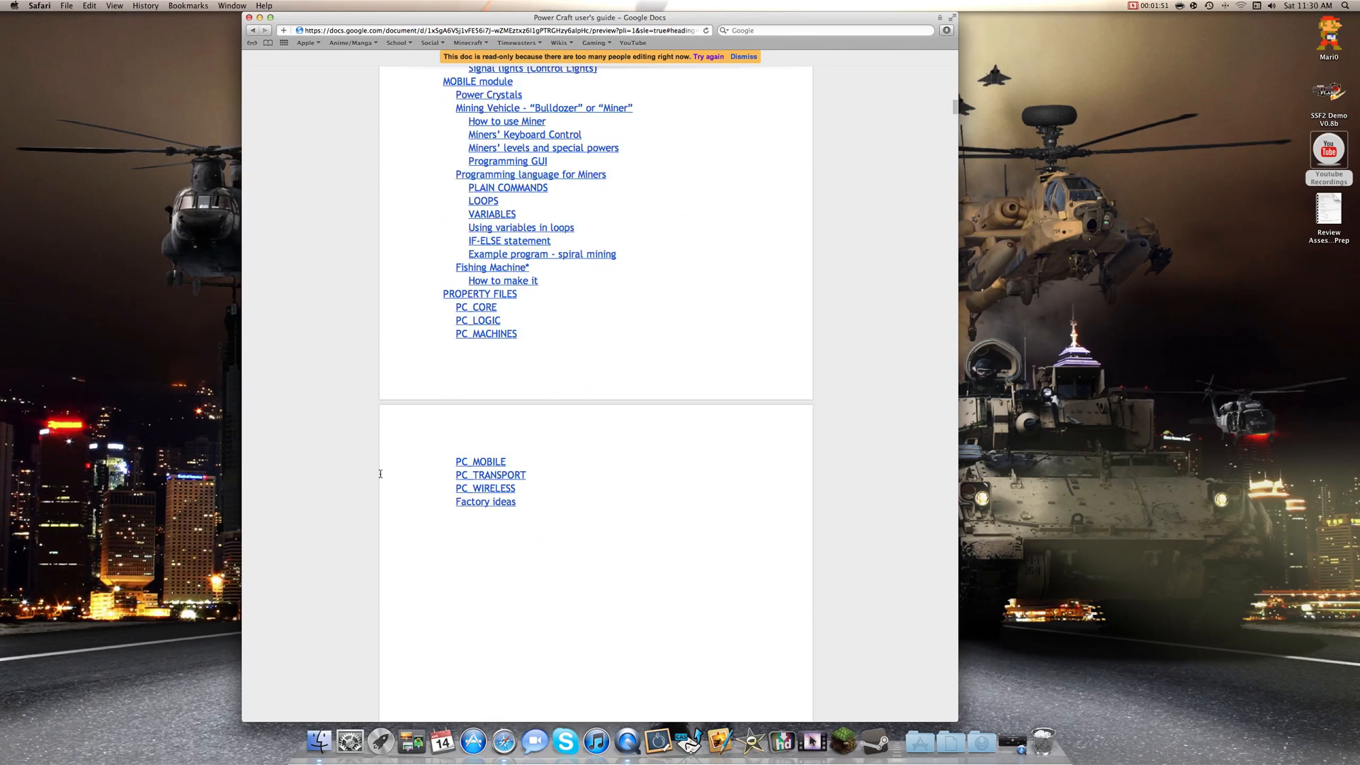
scroll(down, 3)
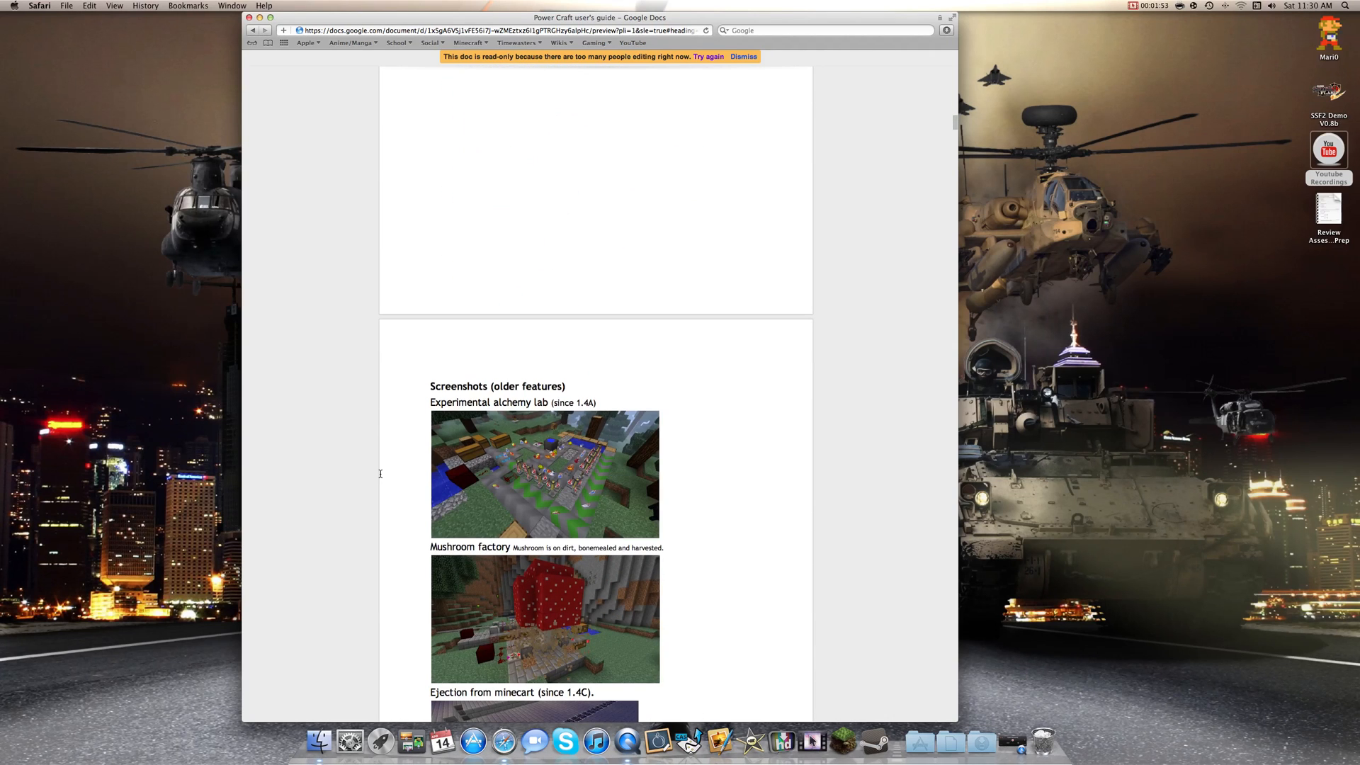
scroll(up, 3)
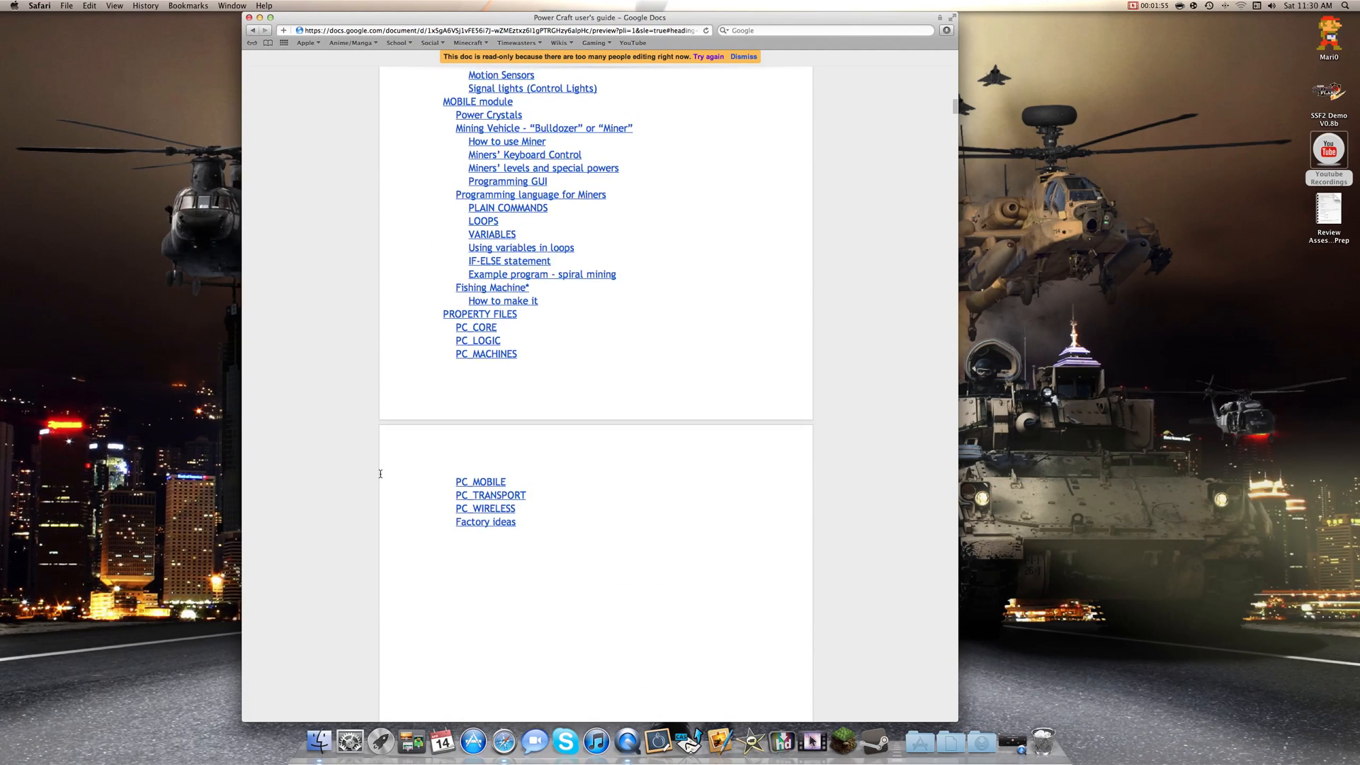
scroll(up, 3)
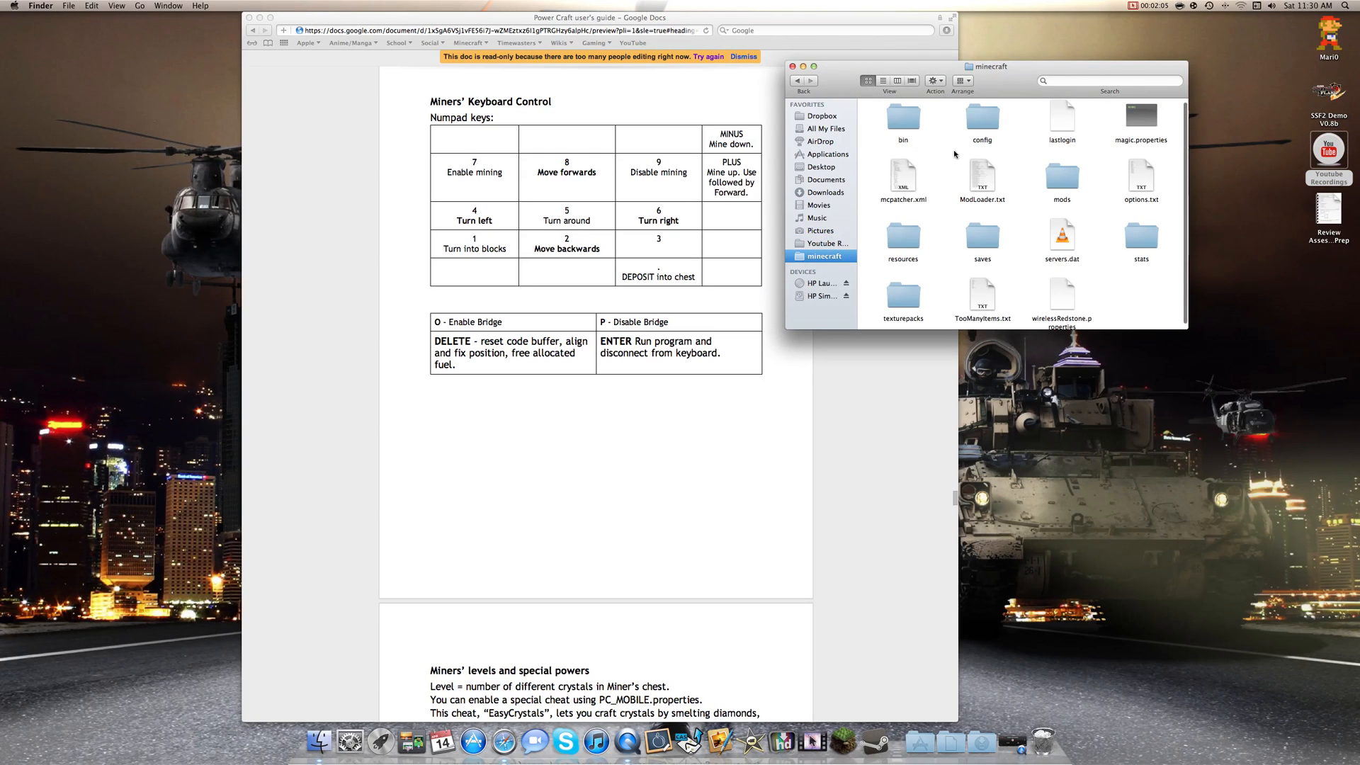
mouse_move(996, 192)
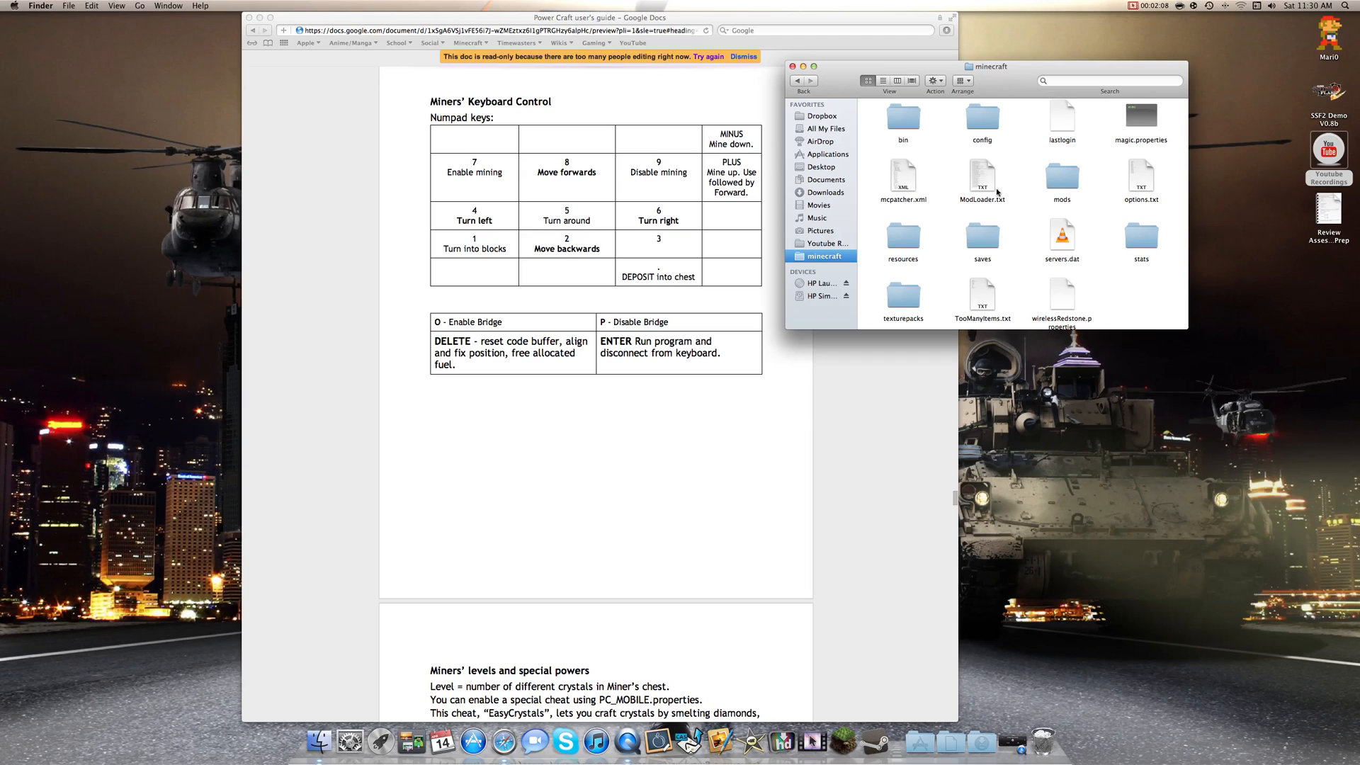
Open PC_MOBILE.properties from the minecraft config folder in TextEdit
double_click(981, 117)
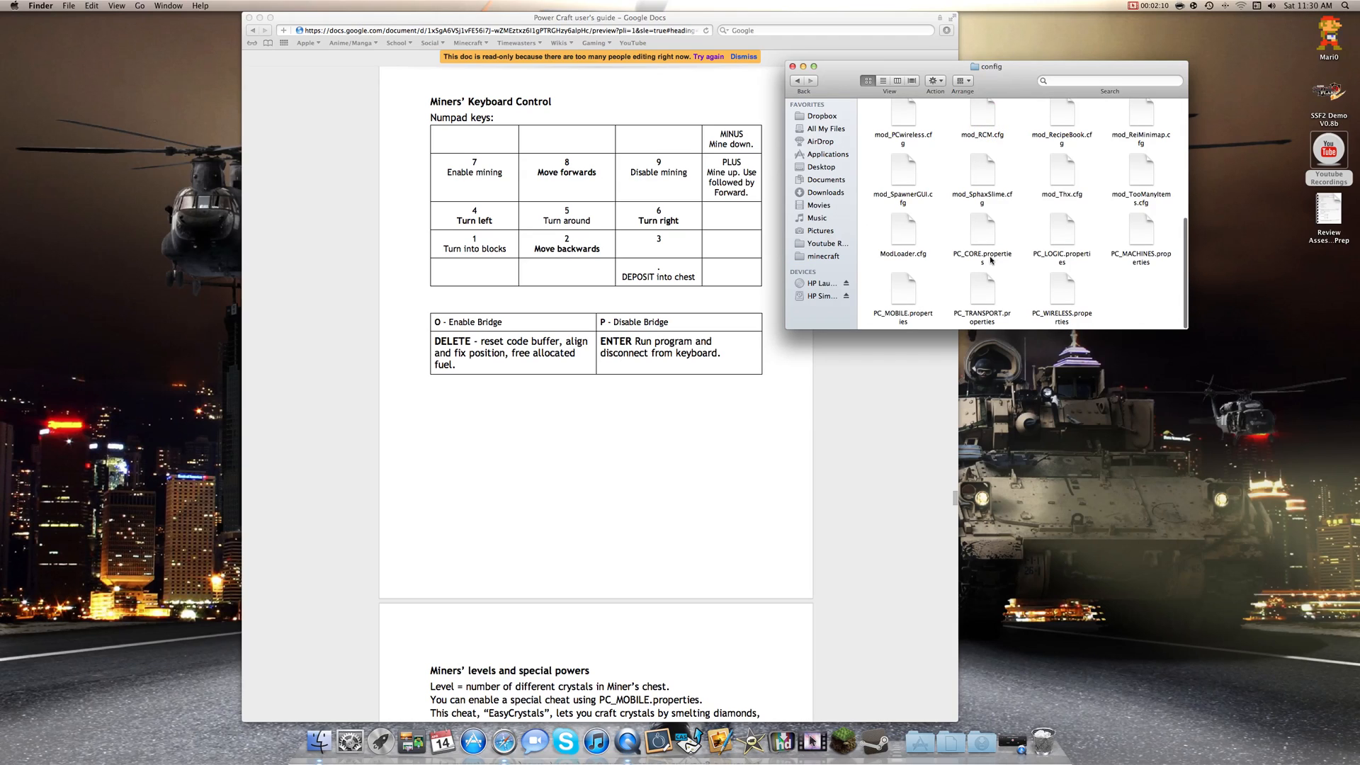
mouse_move(872, 324)
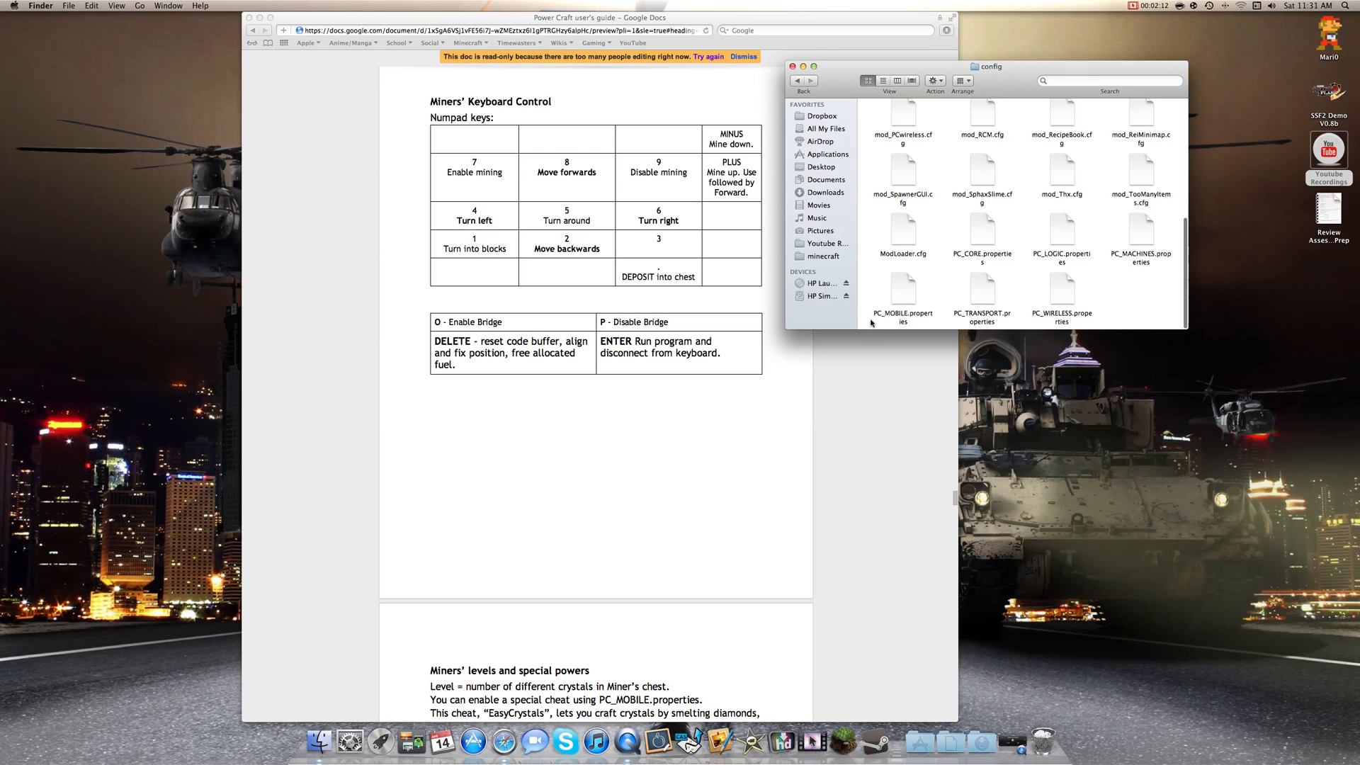
click(901, 289)
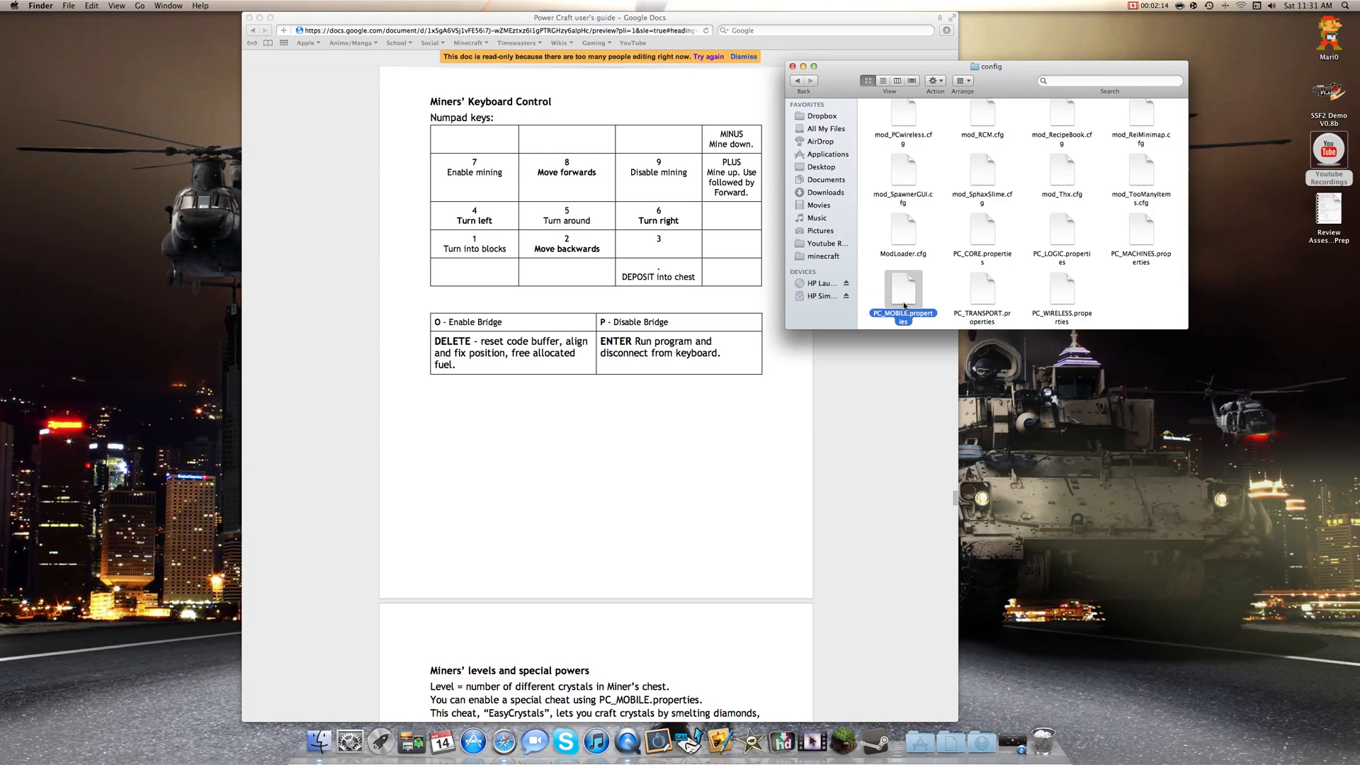
mouse_move(907, 295)
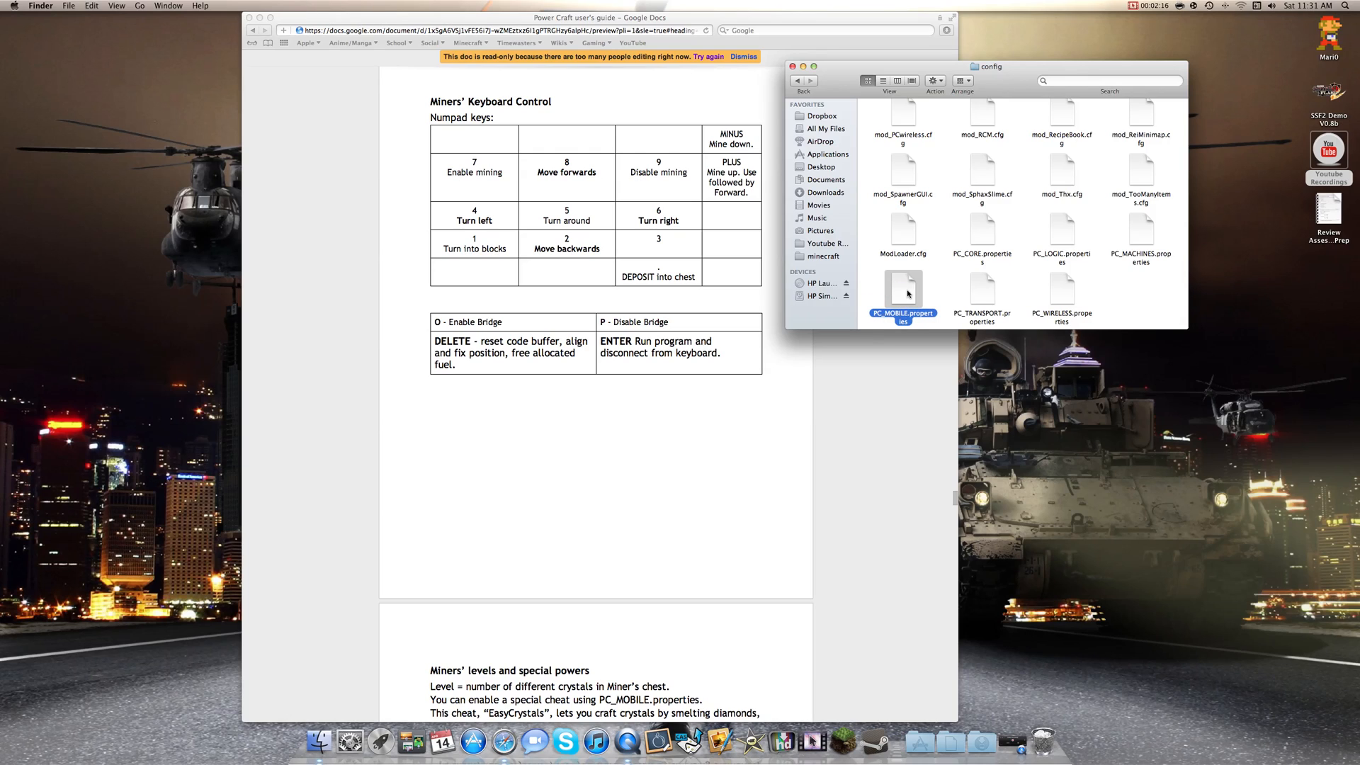
double_click(901, 290)
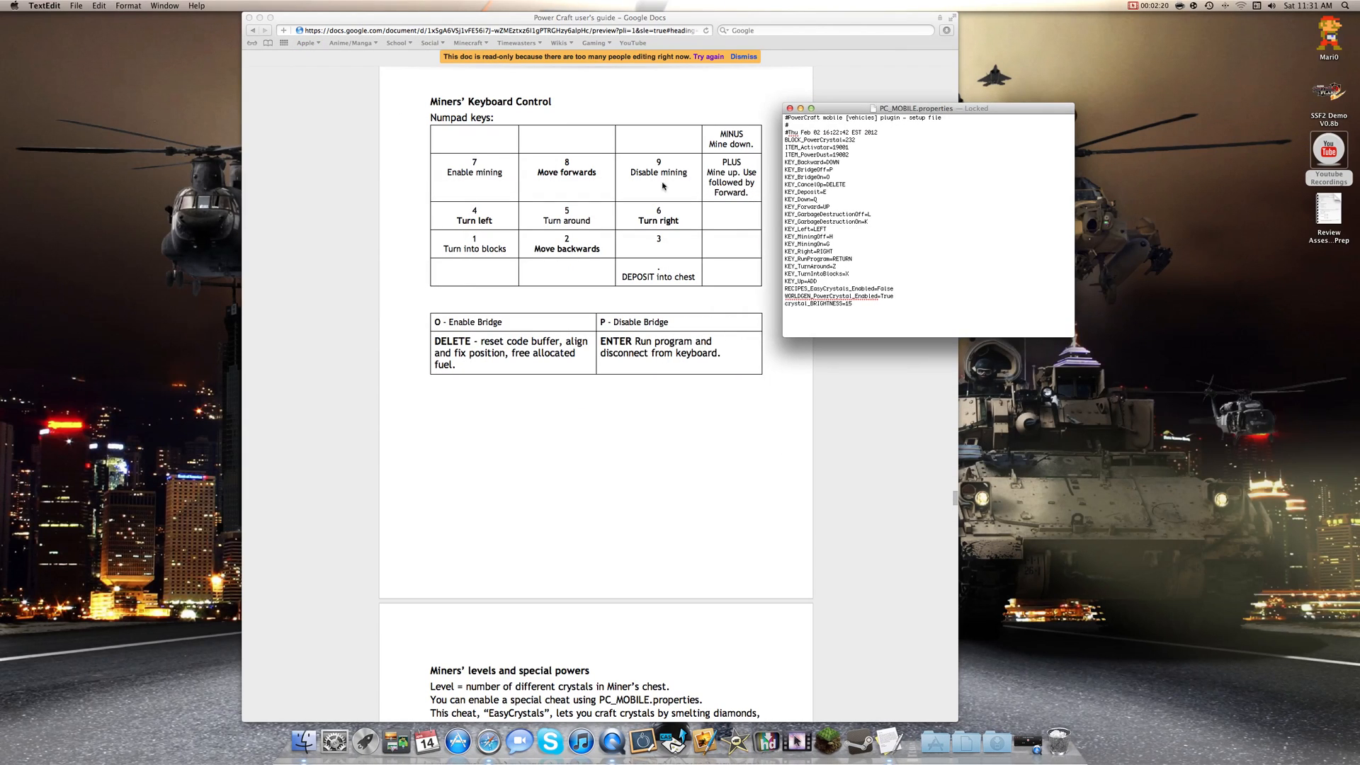
mouse_move(563, 171)
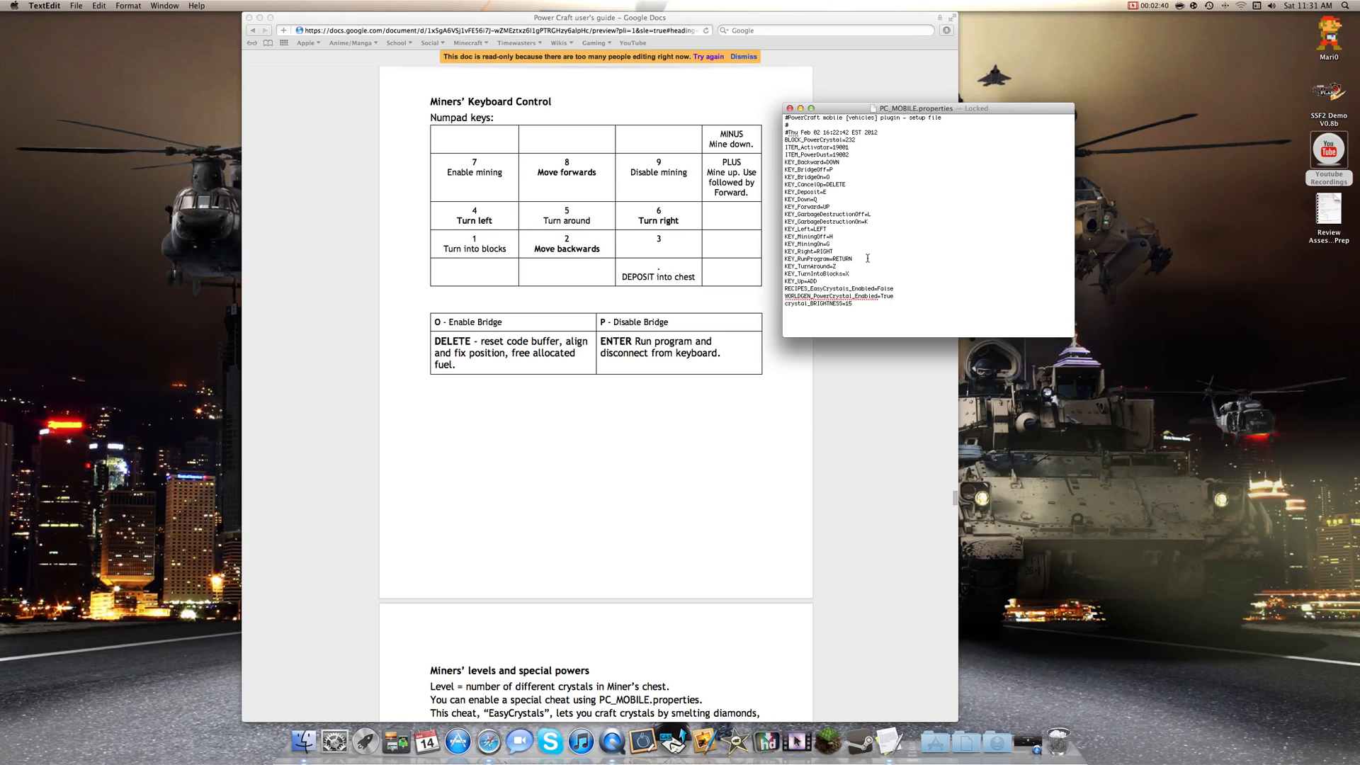
double_click(843, 259)
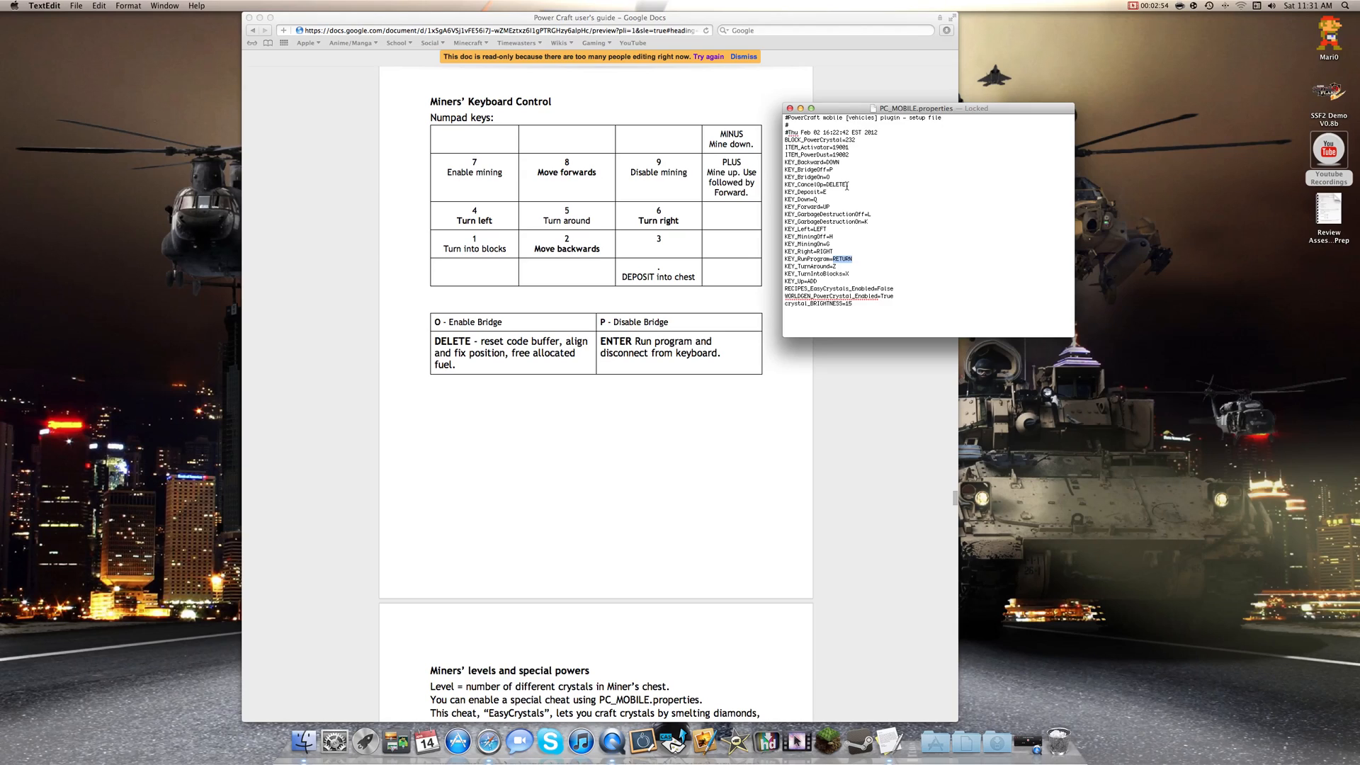
mouse_move(481, 380)
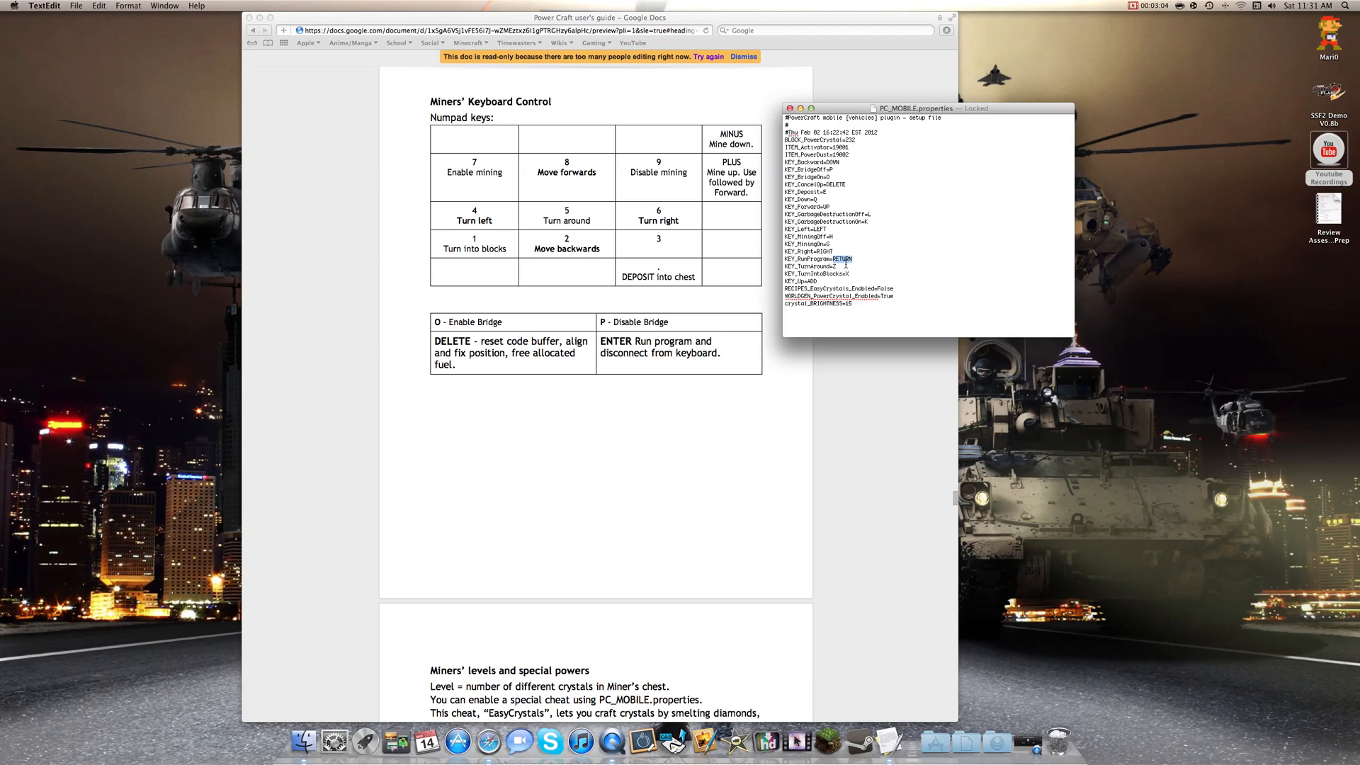
click(839, 161)
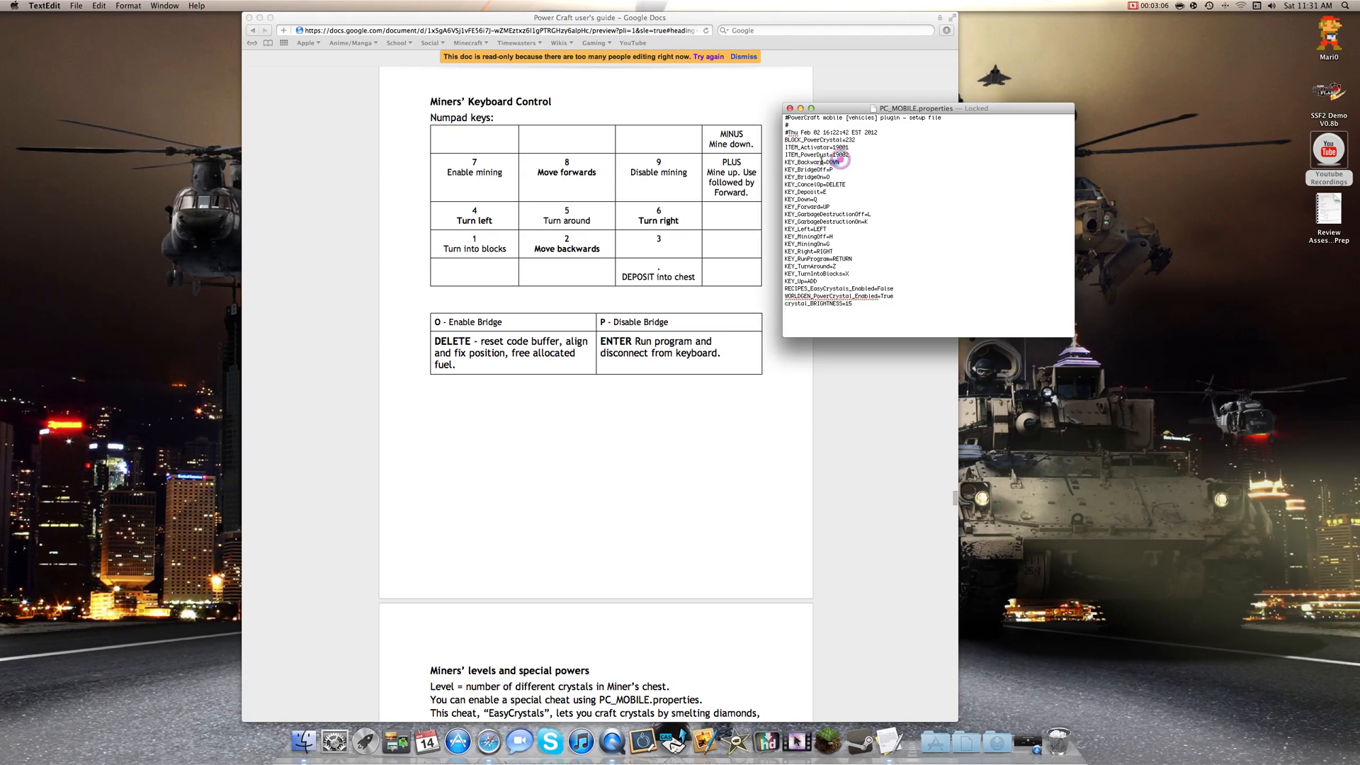
double_click(811, 162)
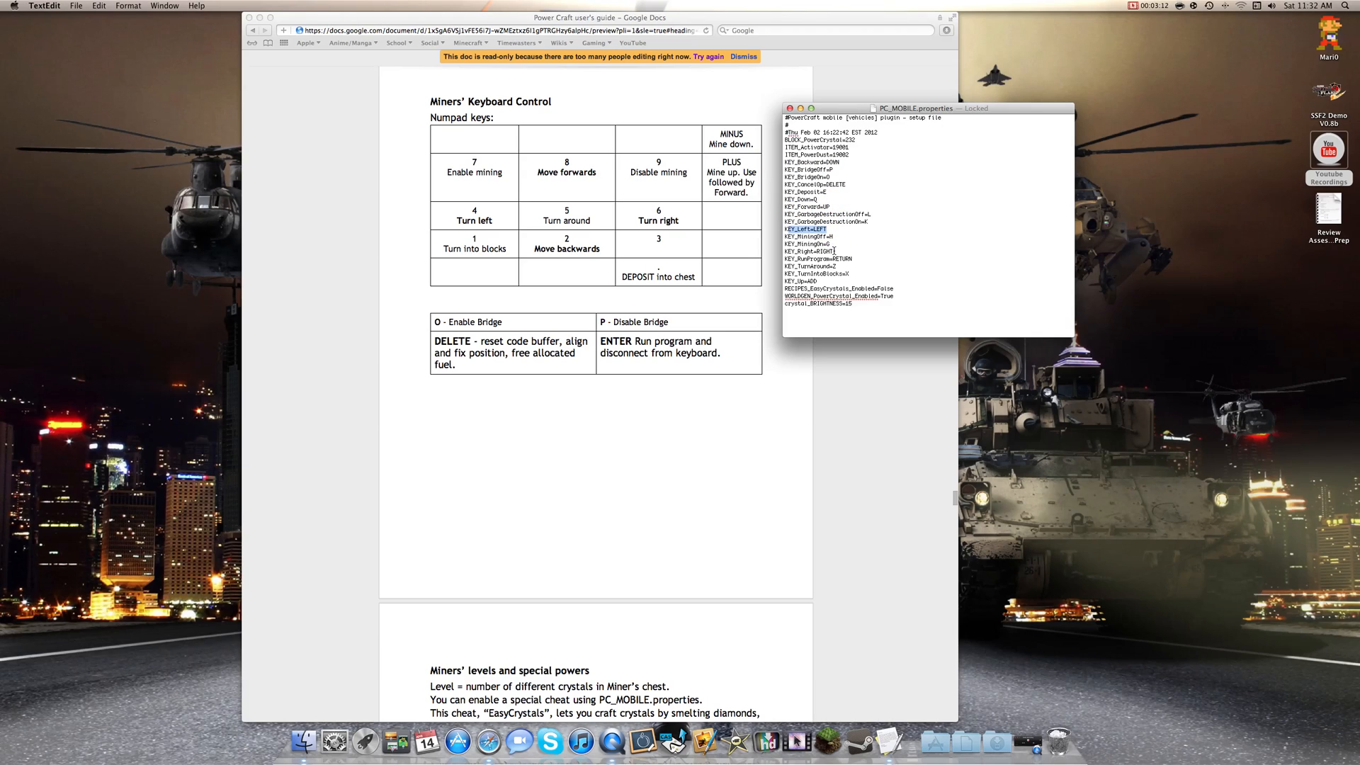
click(807, 252)
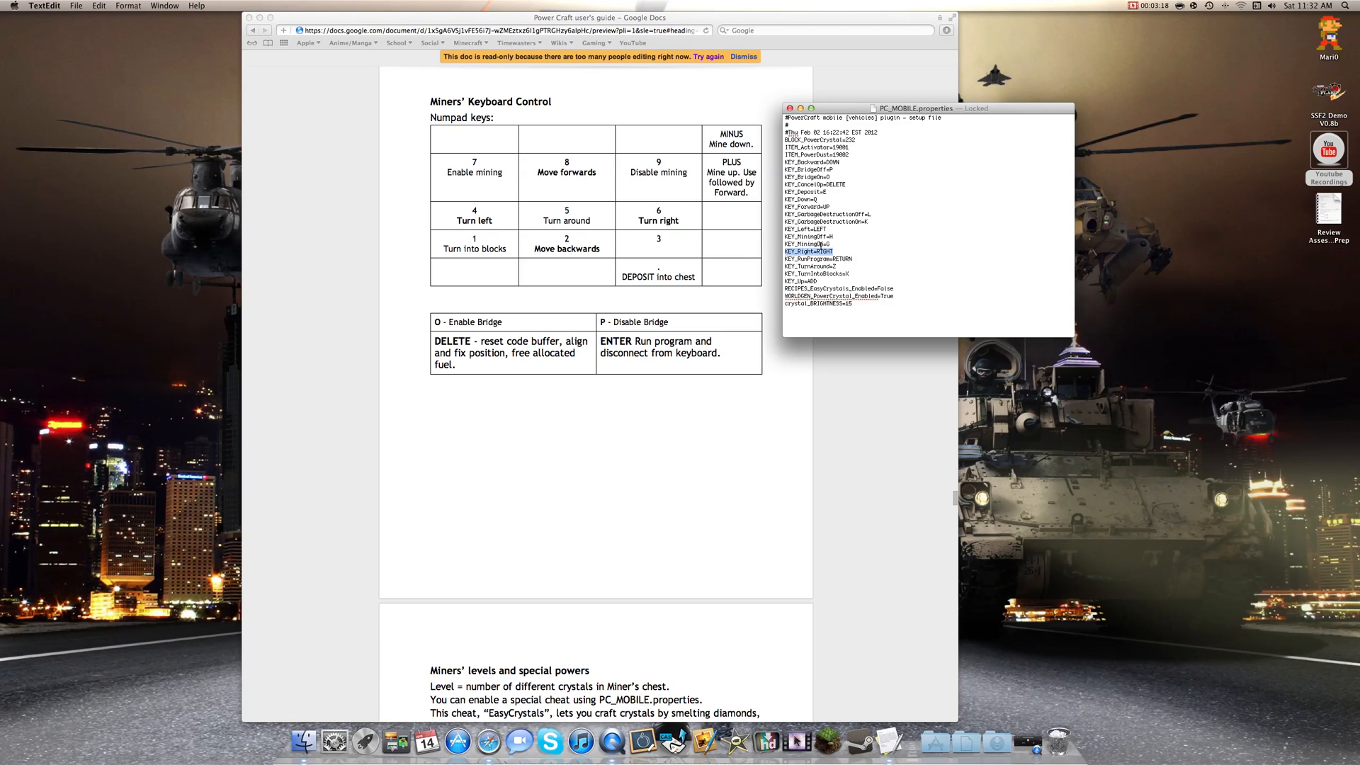
click(809, 236)
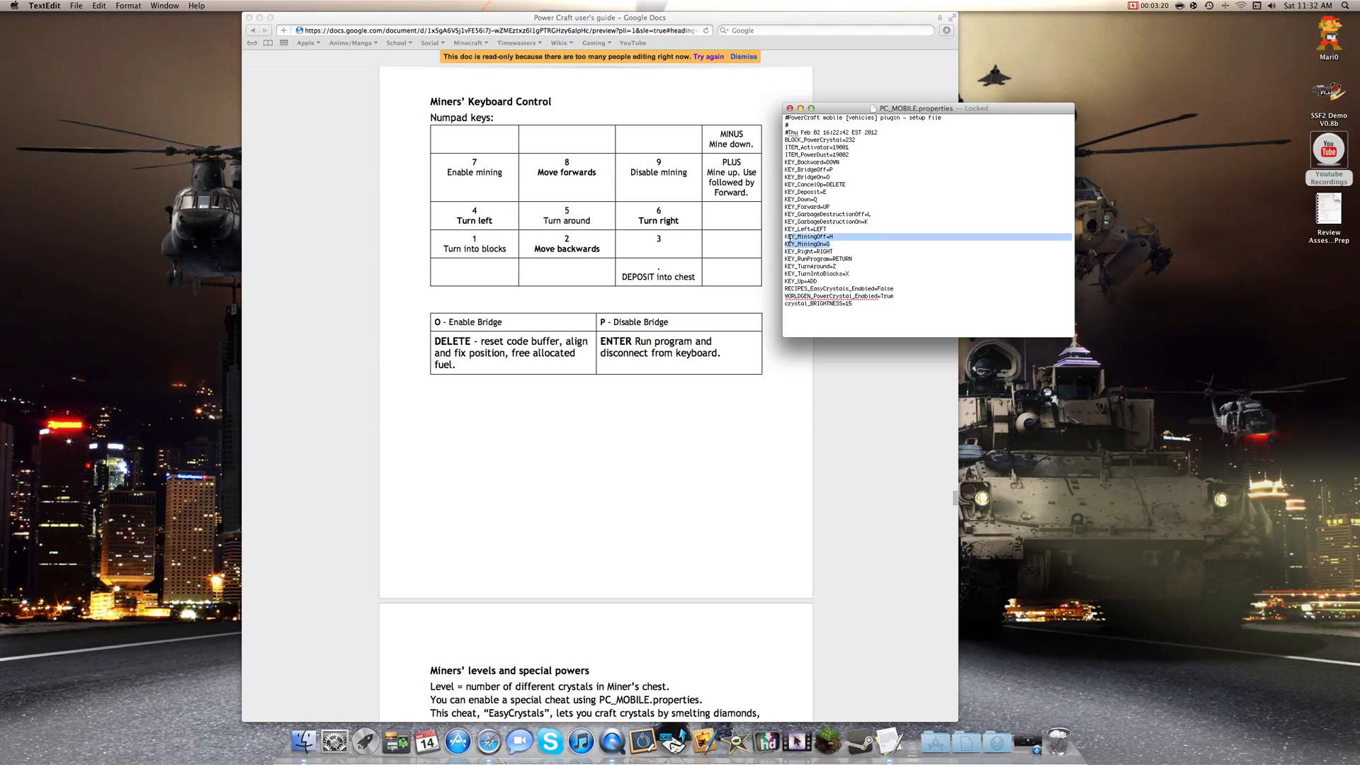